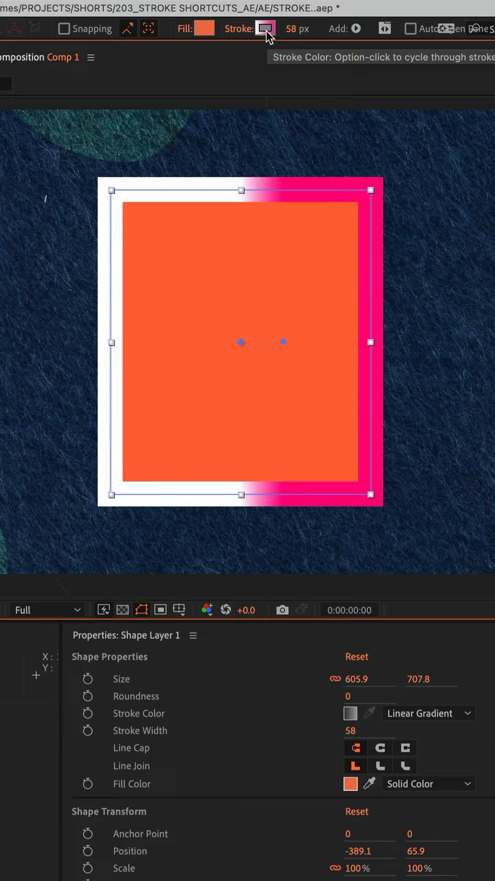
# Step: Change the rectangle's white-to-pink gradient stroke to a solid yellow stroke
pyautogui.click(265, 28)
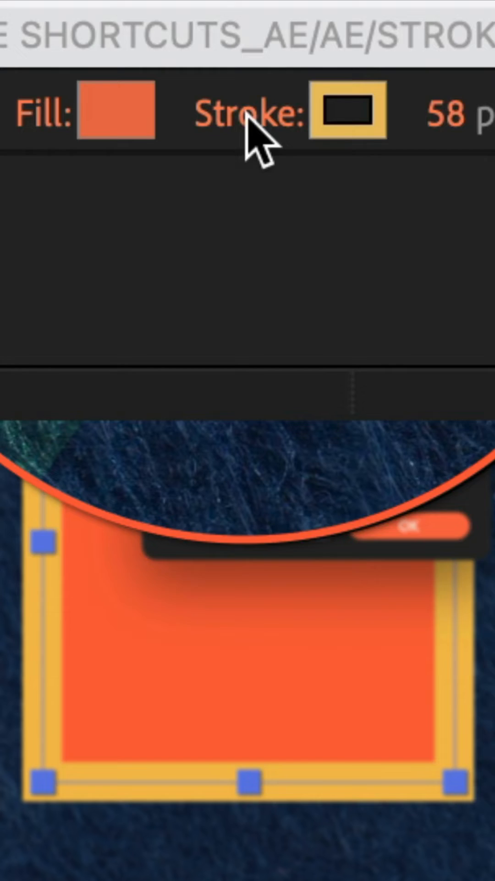
pyautogui.click(347, 112)
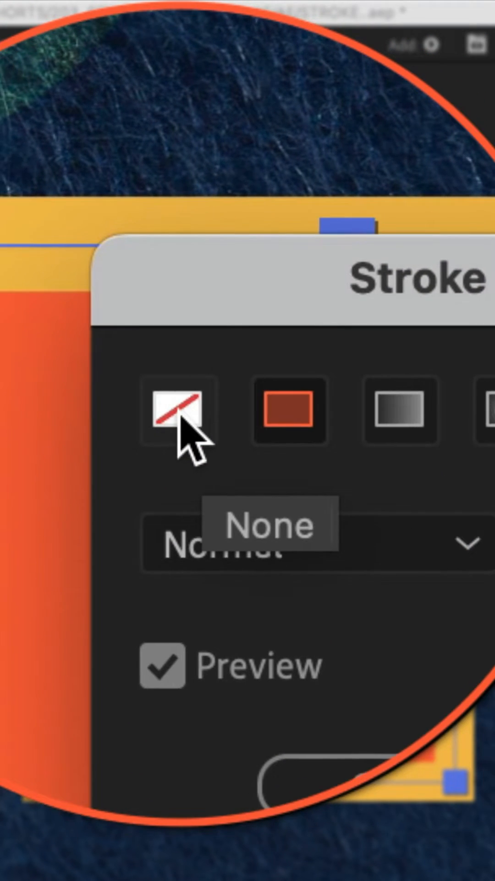
pyautogui.click(179, 410)
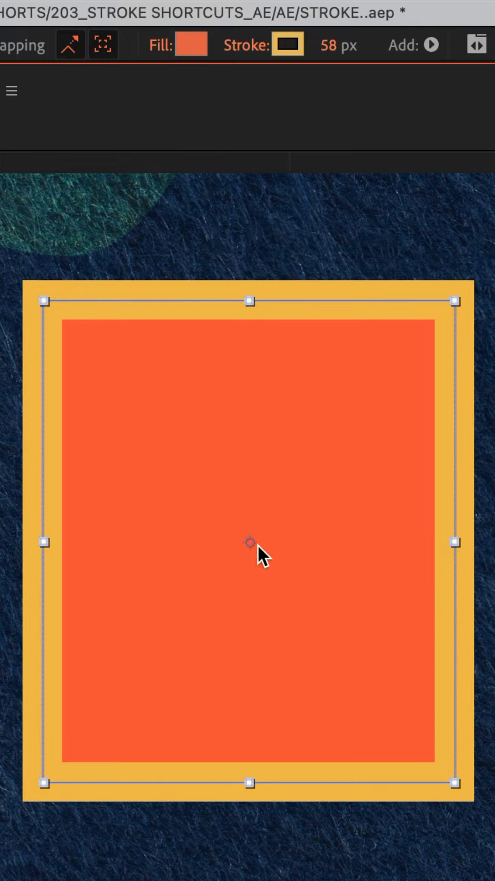
# Step: Toggle the yellow stroke off and on, then widen it to about 117 px
pyautogui.click(338, 45)
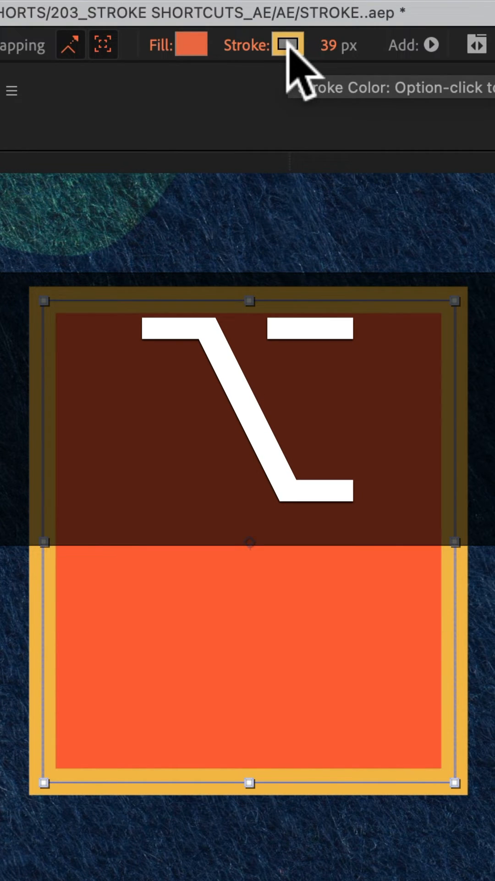
pyautogui.click(288, 45)
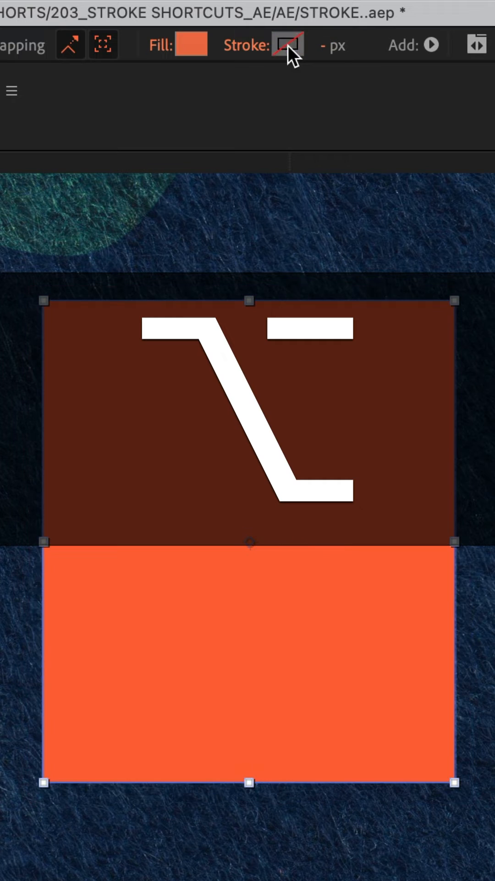
pyautogui.click(288, 45)
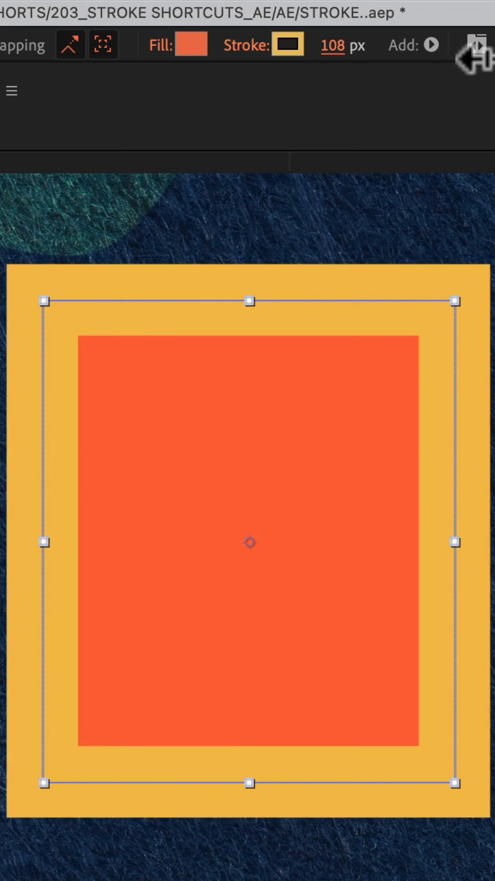
pyautogui.moveTo(332, 46); pyautogui.dragTo(343, 45)
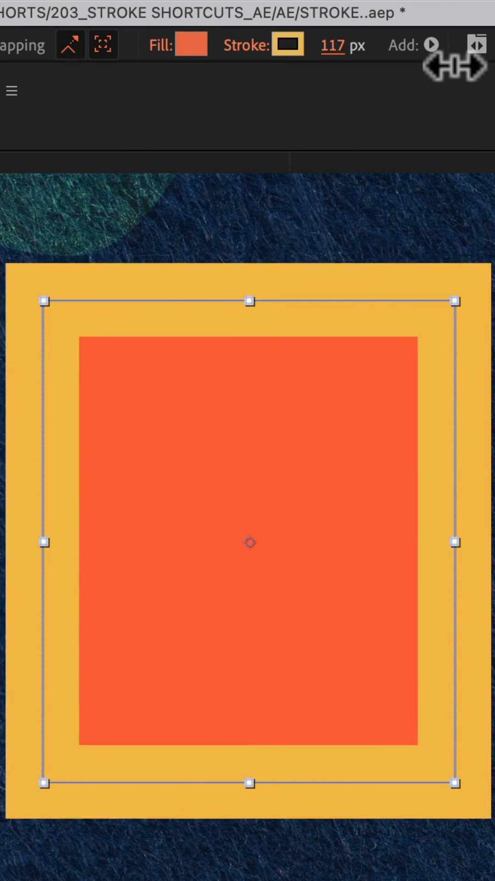